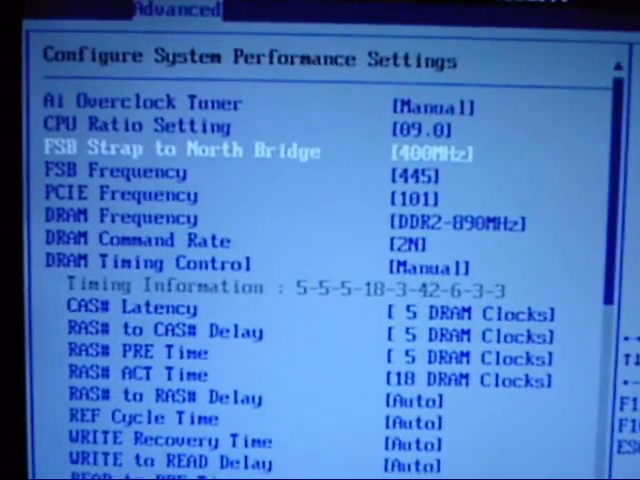
{"action": "scroll", "scroll_direction": "down", "scroll_amount": 3}
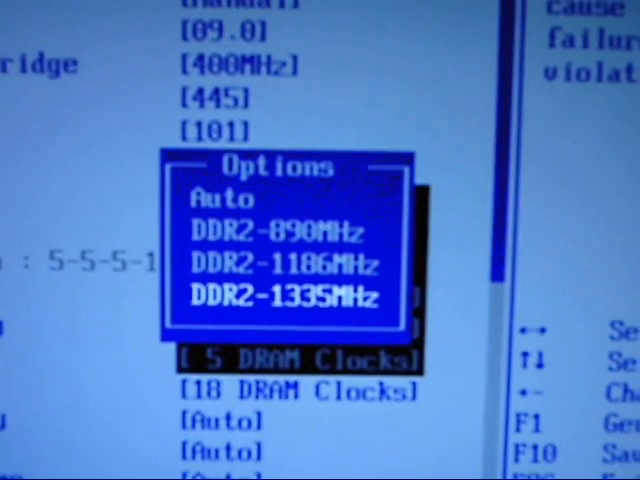
{"action": "key", "text": "up"}
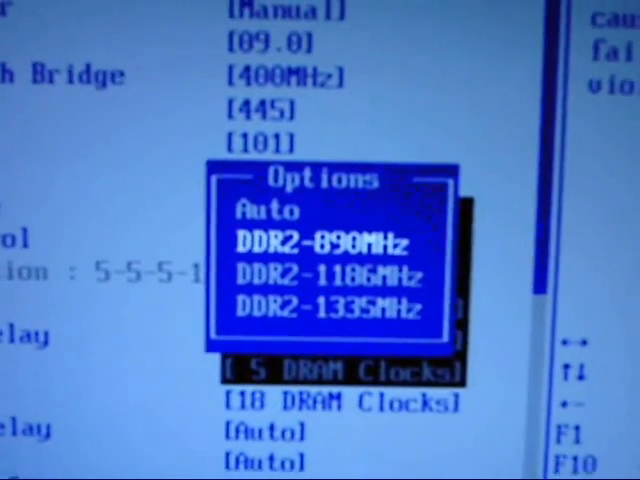
{"action": "left_click", "coordinate": [321, 241]}
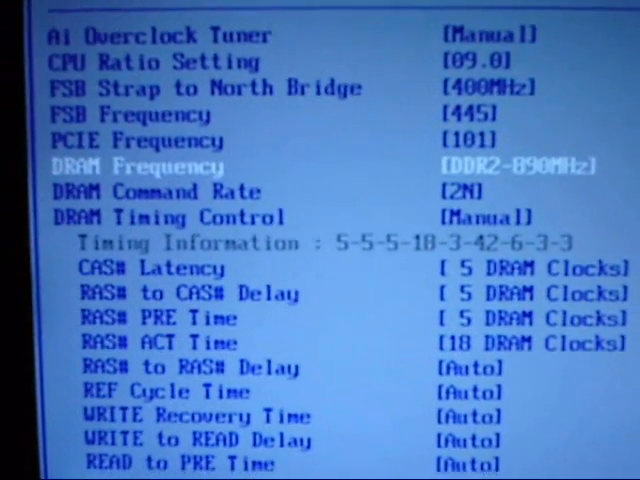
{"action": "scroll", "scroll_direction": "down", "scroll_amount": 3}
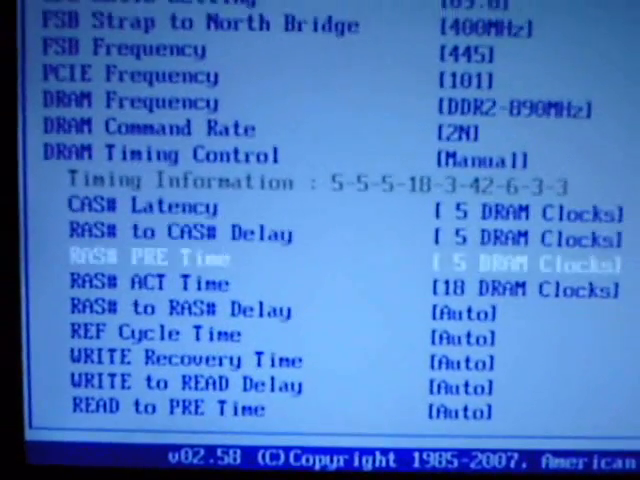
{"action": "scroll", "scroll_direction": "down", "scroll_amount": 3}
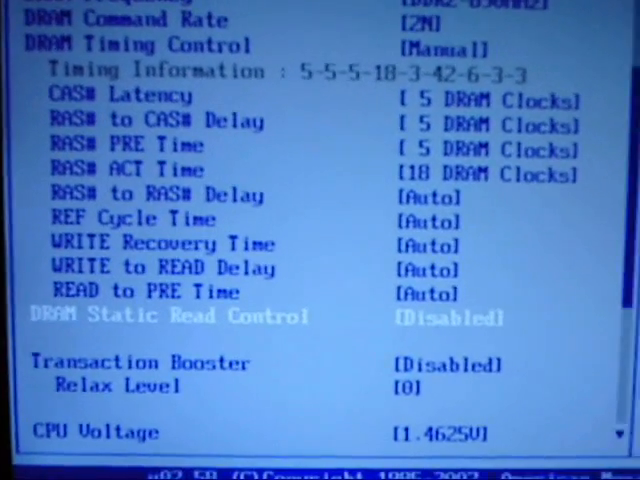
{"action": "scroll", "scroll_direction": "down", "scroll_amount": 3}
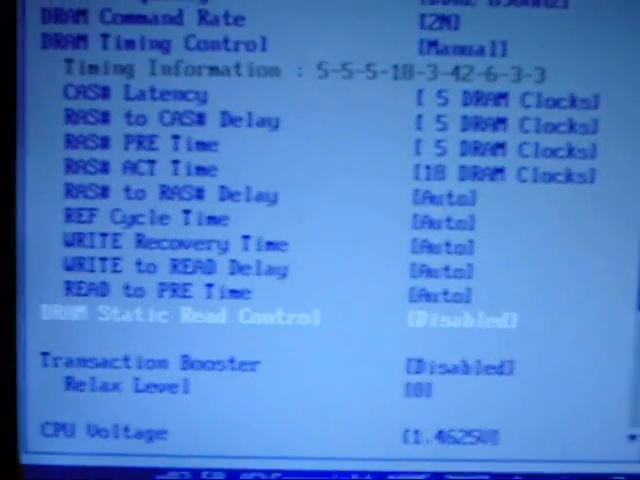
{"action": "scroll", "scroll_direction": "down", "scroll_amount": 3}
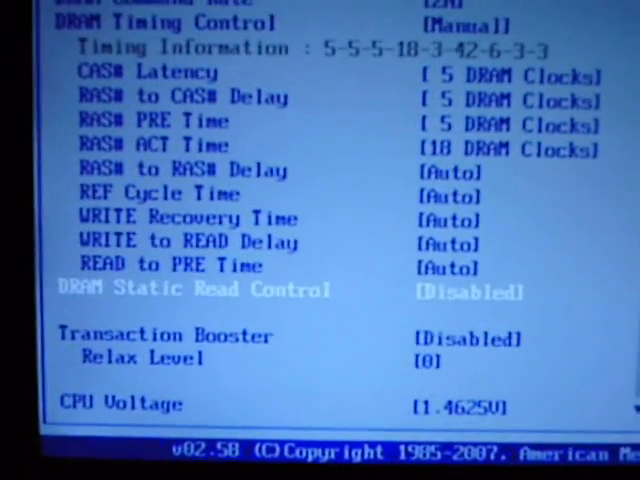
{"action": "scroll", "scroll_direction": "down", "scroll_amount": 3}
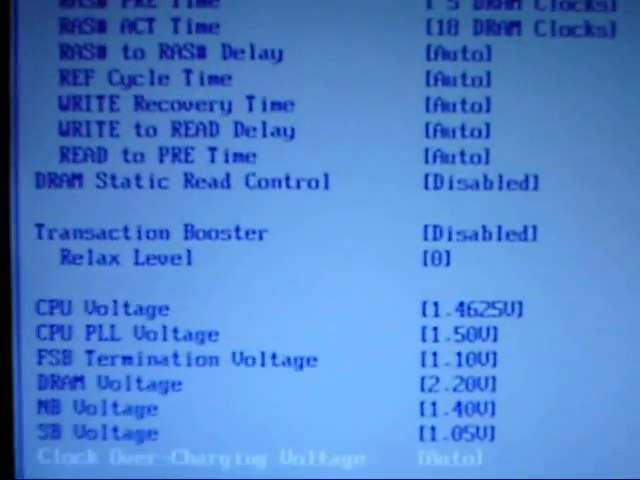
{"action": "scroll", "scroll_direction": "down", "scroll_amount": 3}
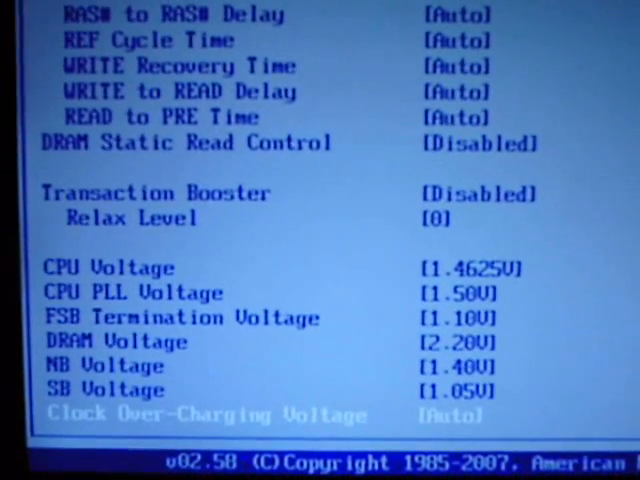
{"action": "scroll", "scroll_direction": "down", "scroll_amount": 3}
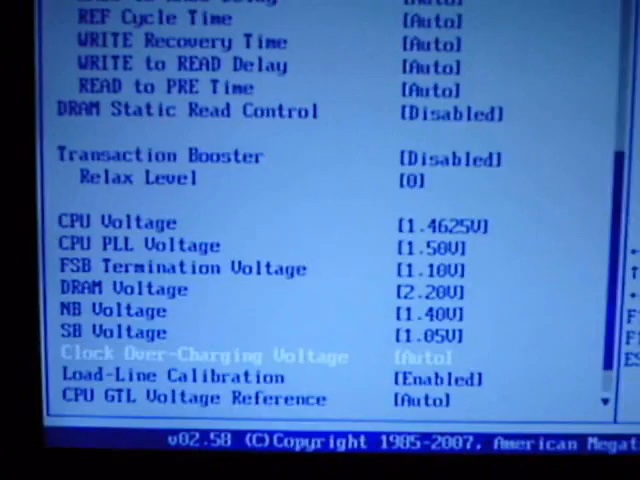
{"action": "scroll", "scroll_direction": "down", "scroll_amount": 3}
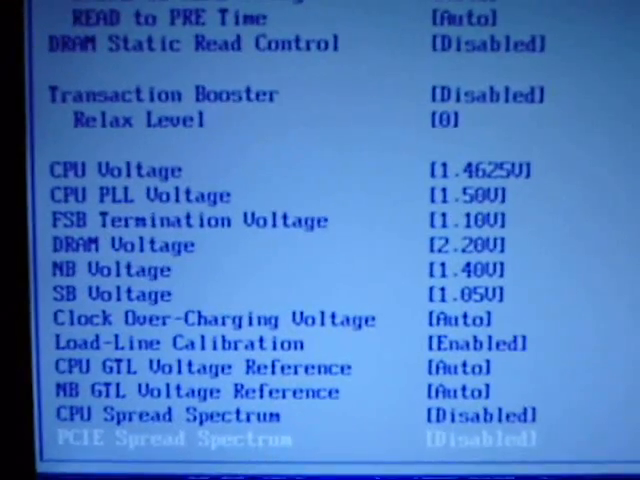
{"action": "scroll", "scroll_direction": "down", "scroll_amount": 3}
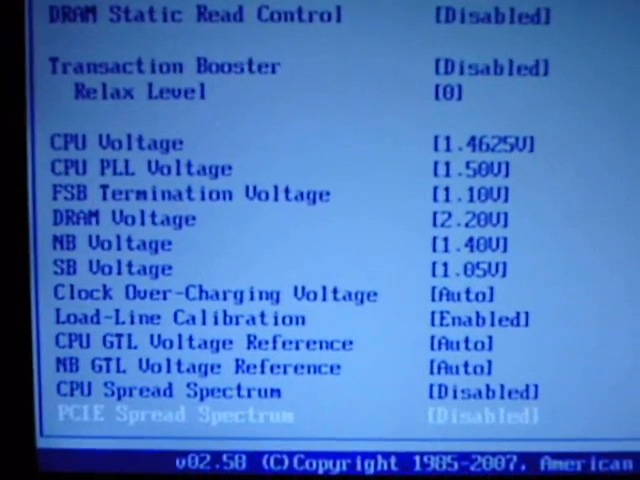
{"action": "scroll", "scroll_direction": "down", "scroll_amount": 3}
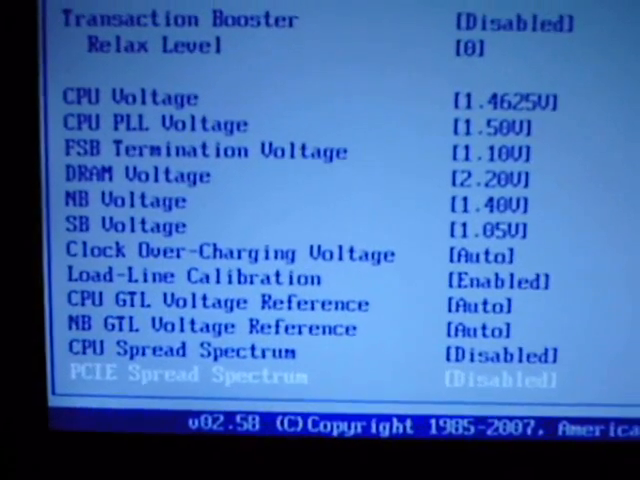
{"action": "scroll", "scroll_direction": "up", "scroll_amount": 3}
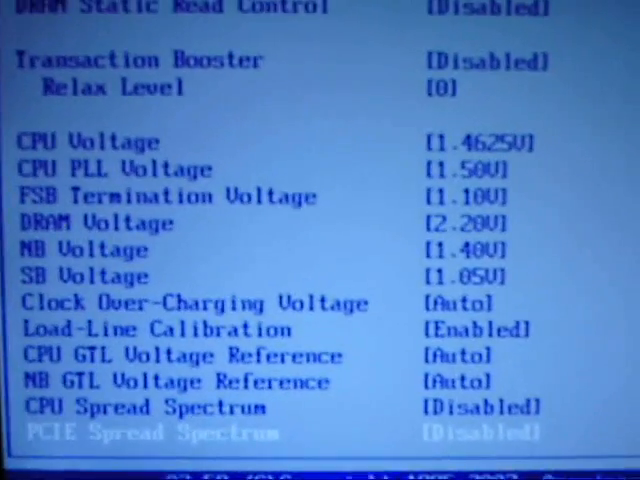